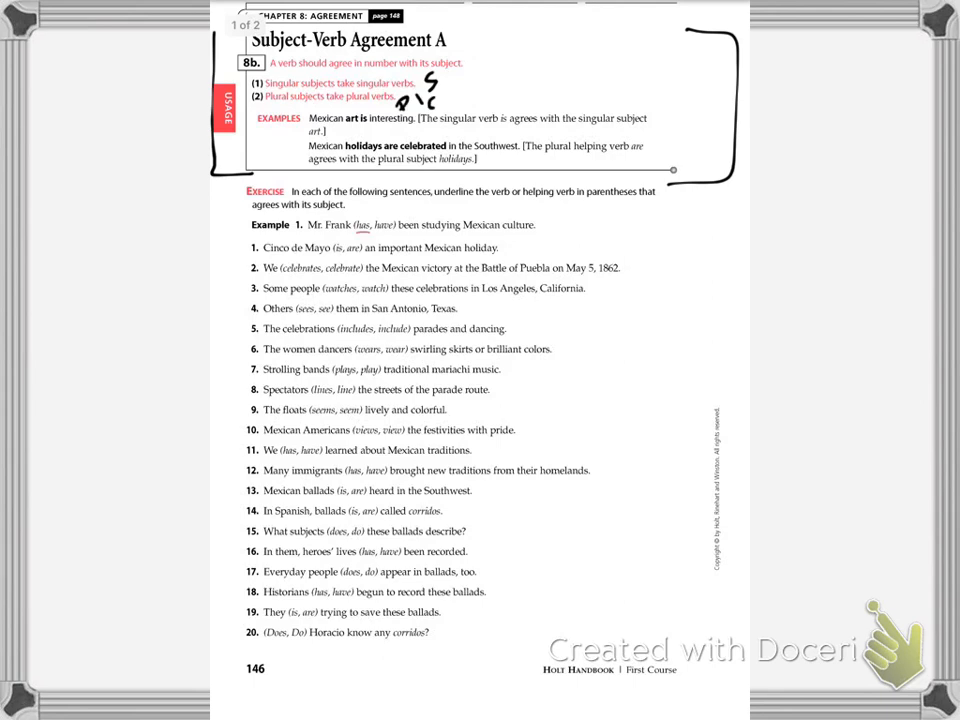
- Handwrite the 's ending' note beside the singular and plural subject rule
{"action": "left_click_drag", "start_coordinate": [440, 100], "coordinate": [480, 105]}
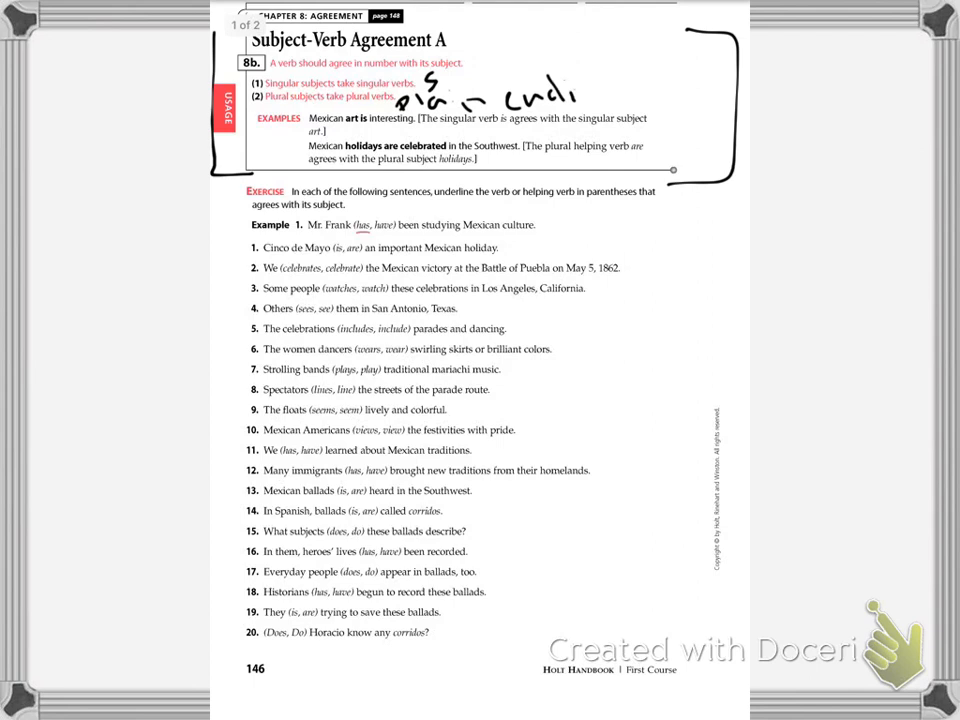
{"action": "left_click_drag", "start_coordinate": [575, 95], "coordinate": [620, 110]}
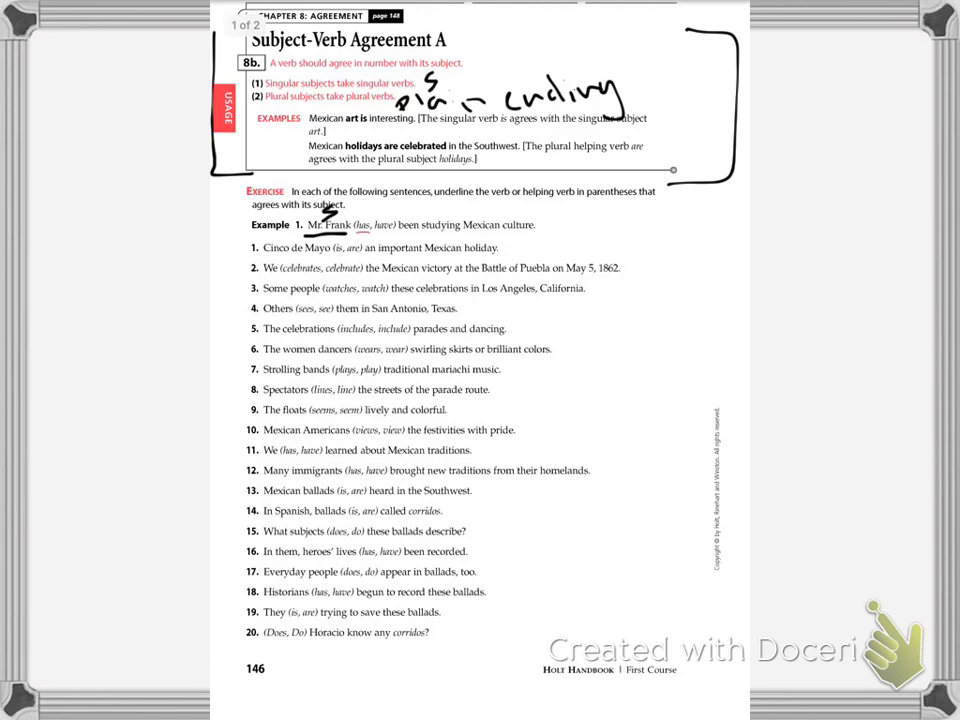
- Mark the subject and circle the verb in the example sentence
{"action": "left_click_drag", "start_coordinate": [345, 218], "coordinate": [365, 230]}
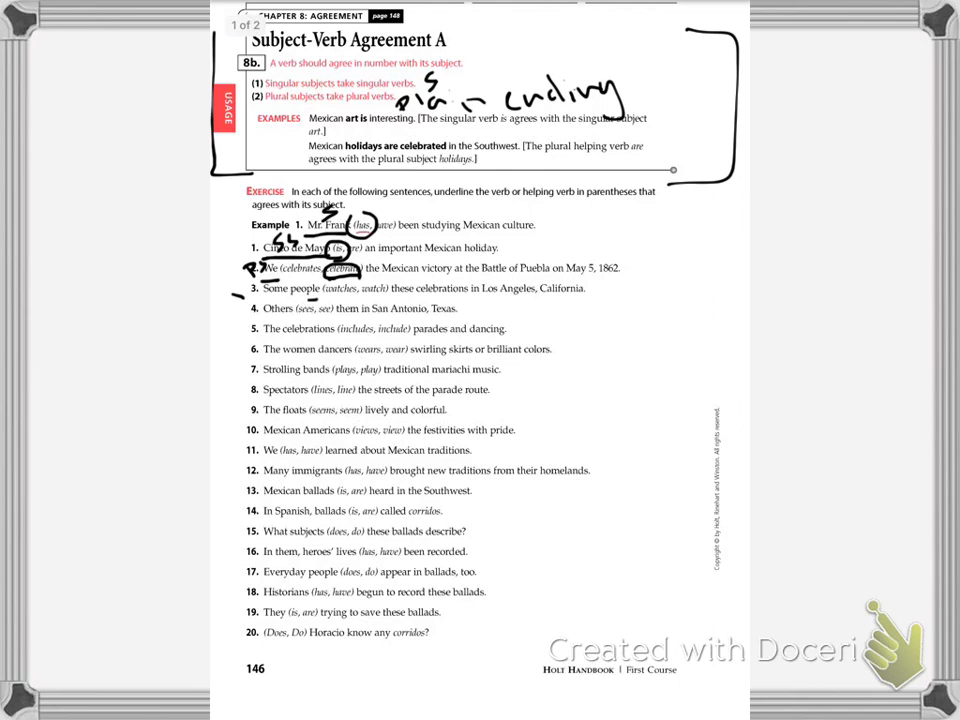
- Mark the exercise answers, circling verbs like include, and draw a right-margin vertical line
{"action": "left_click_drag", "start_coordinate": [240, 275], "coordinate": [250, 290]}
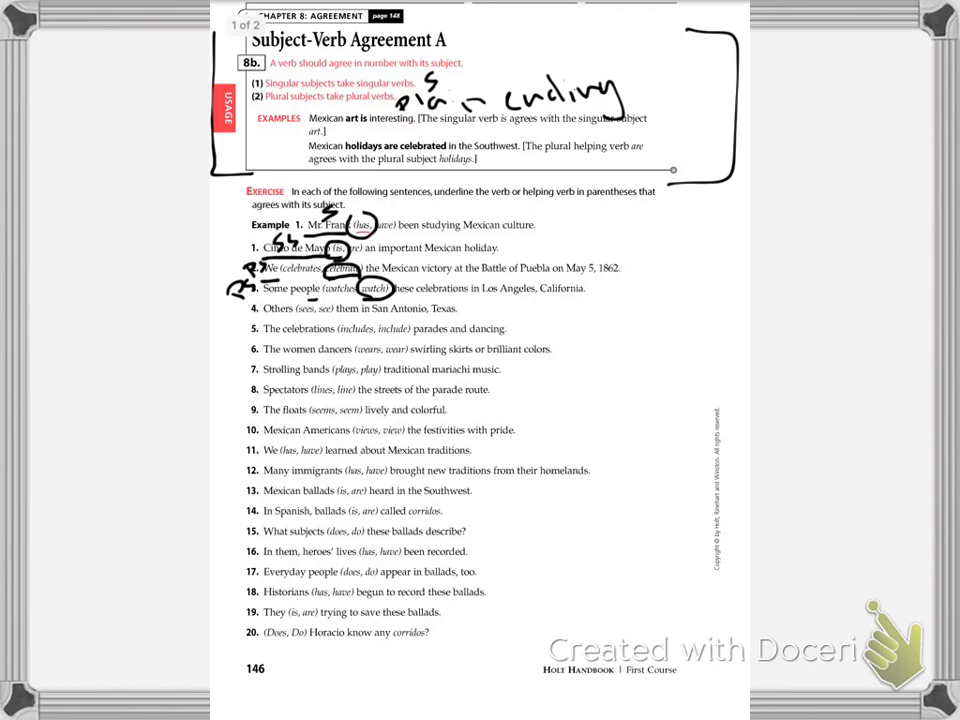
{"action": "left_click", "coordinate": [252, 305]}
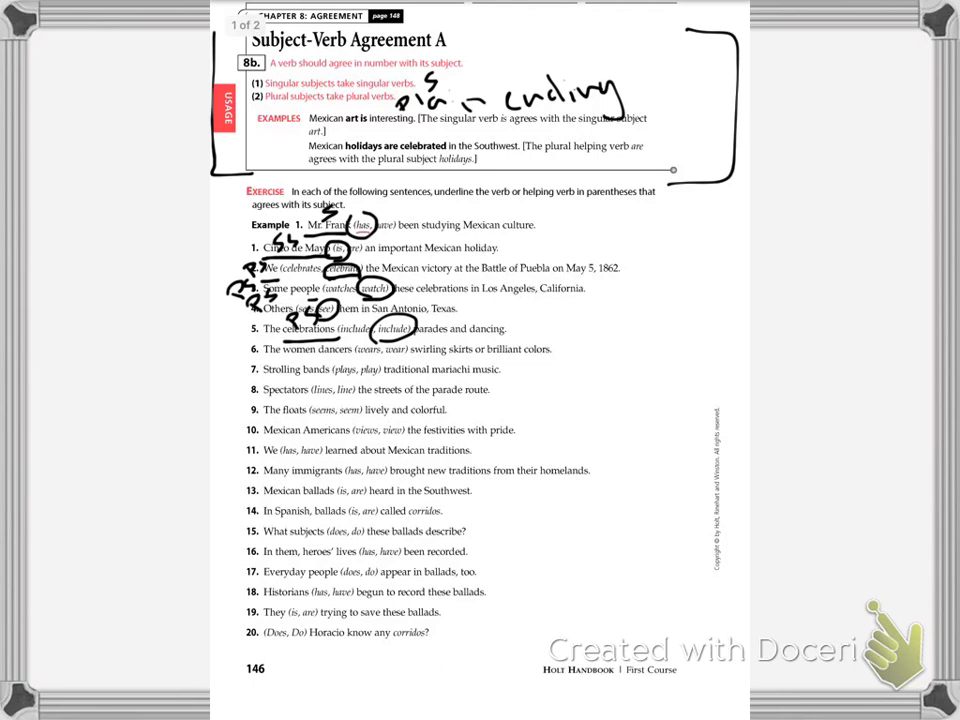
{"action": "left_click_drag", "start_coordinate": [660, 270], "coordinate": [658, 338]}
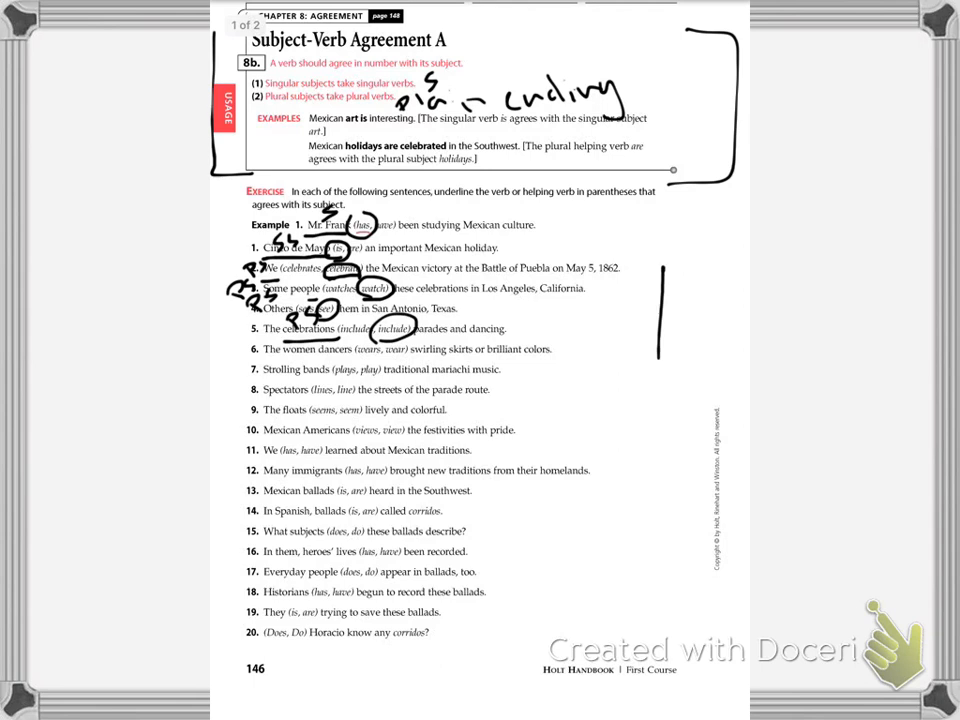